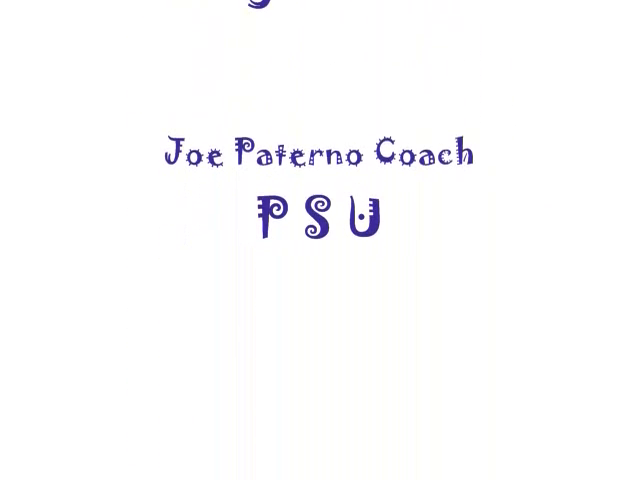
scroll(down, 3)
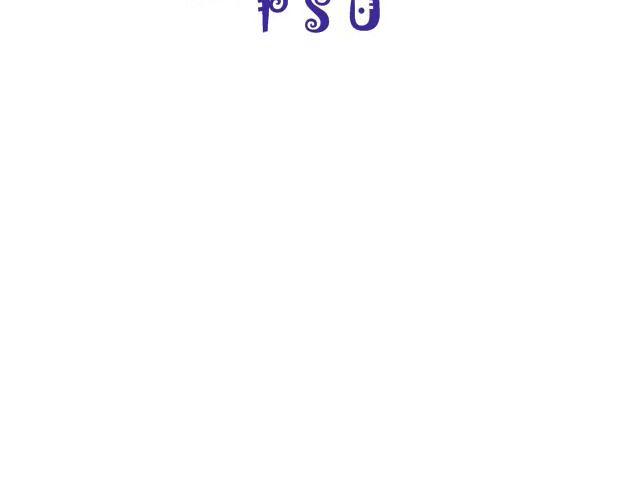